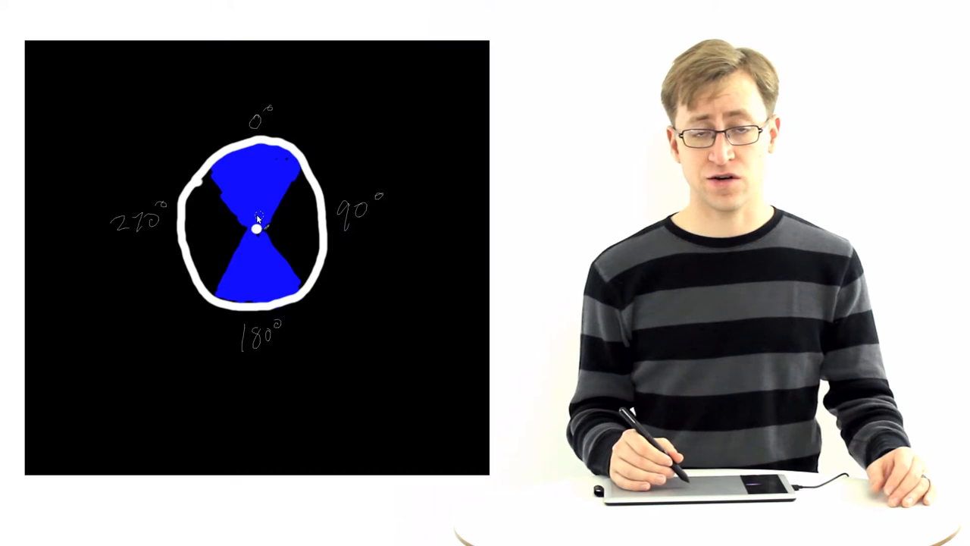
- Draw a light-blue stroke from the centre dot up through the upper wedge toward 0°
{"action": "left_click_drag", "start_coordinate": [257, 227], "coordinate": [235, 163]}
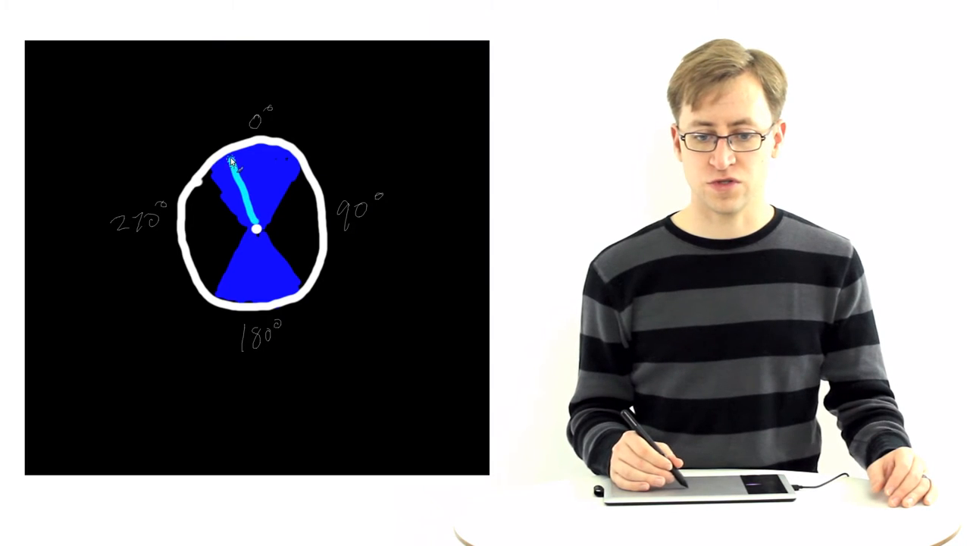